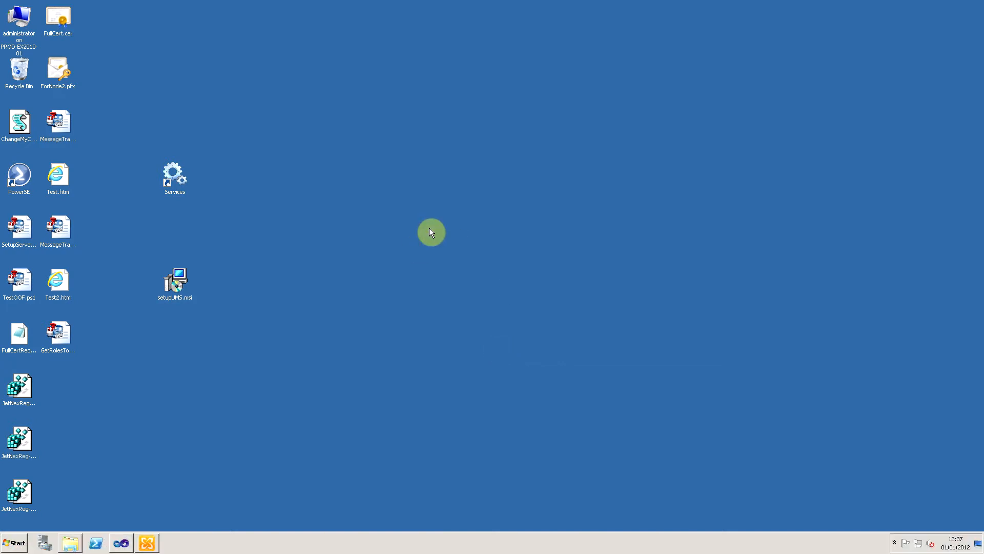
mouse_move(260, 283)
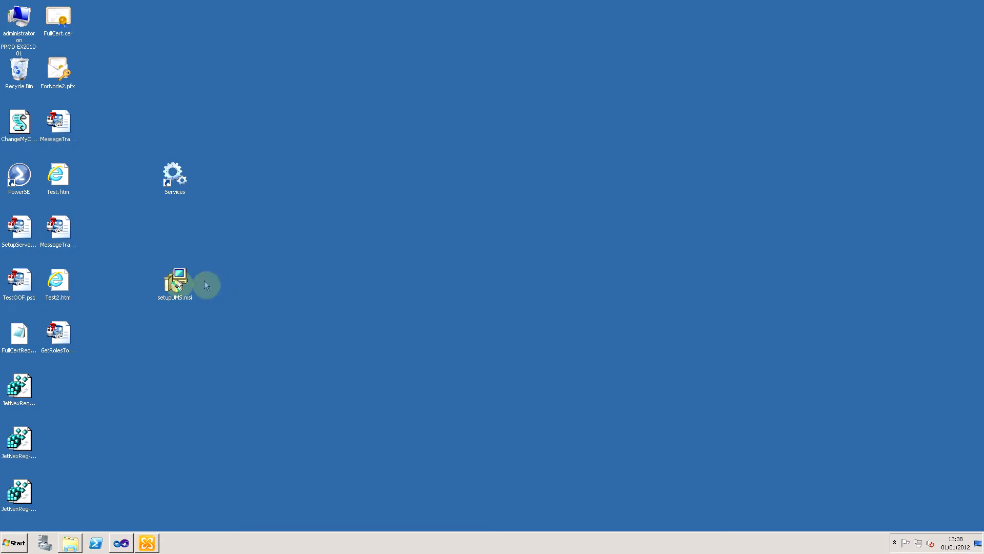
Drag the setupUMS.msi icon up beside the Services shortcut on the desktop.
left_click_drag(176, 279, 213, 226)
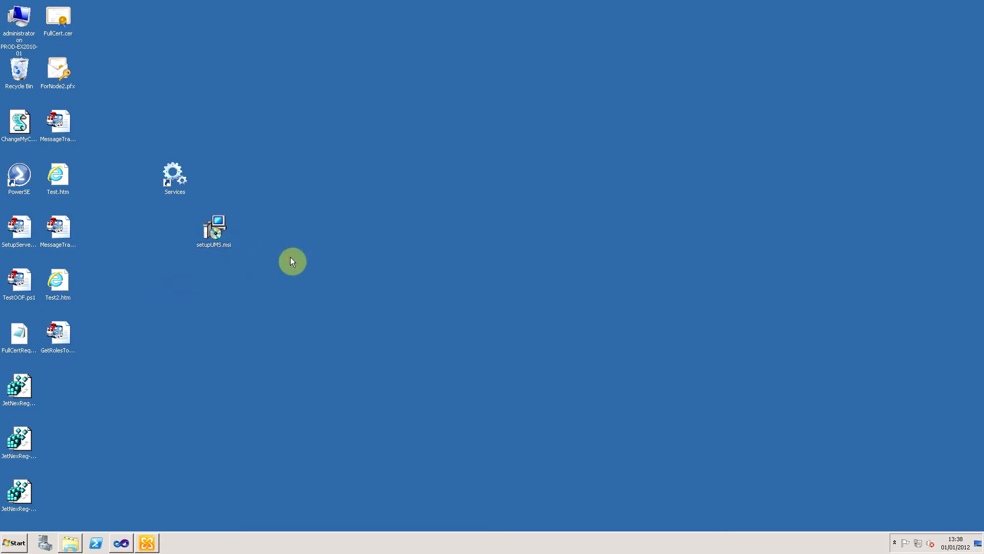
mouse_move(290, 264)
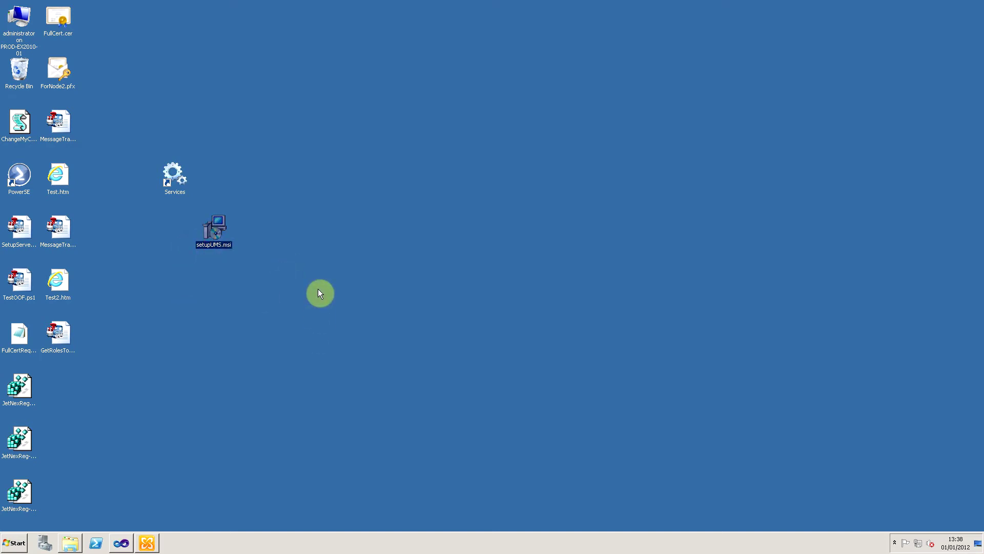
mouse_move(299, 313)
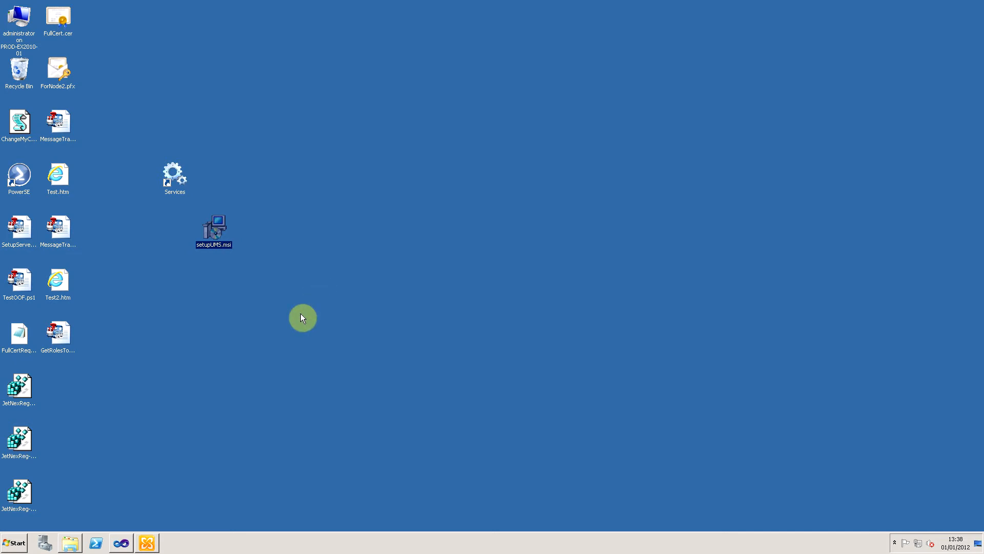
Launch setupUMS.msi and advance past the setup wizard's welcome page.
double_click(214, 226)
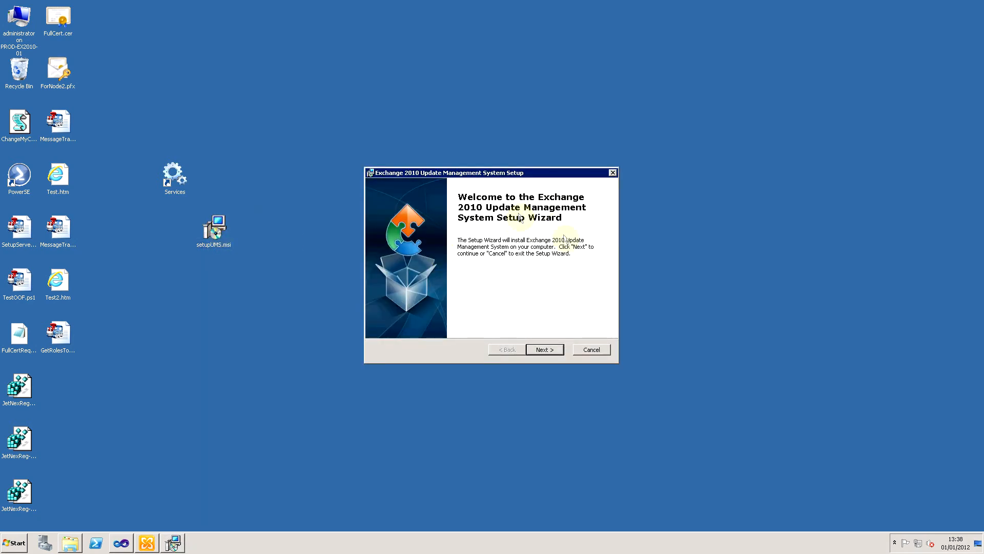
mouse_move(505, 232)
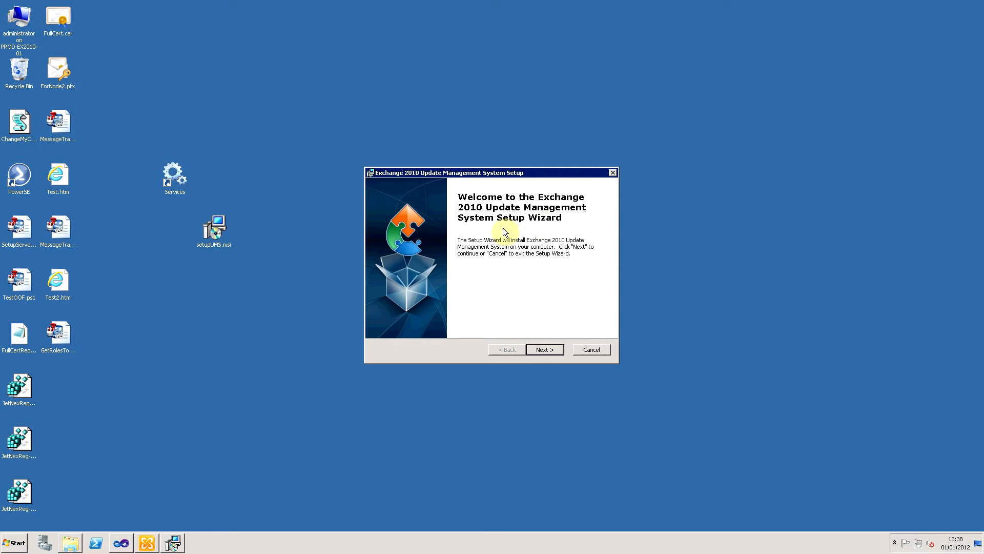
left_click(544, 349)
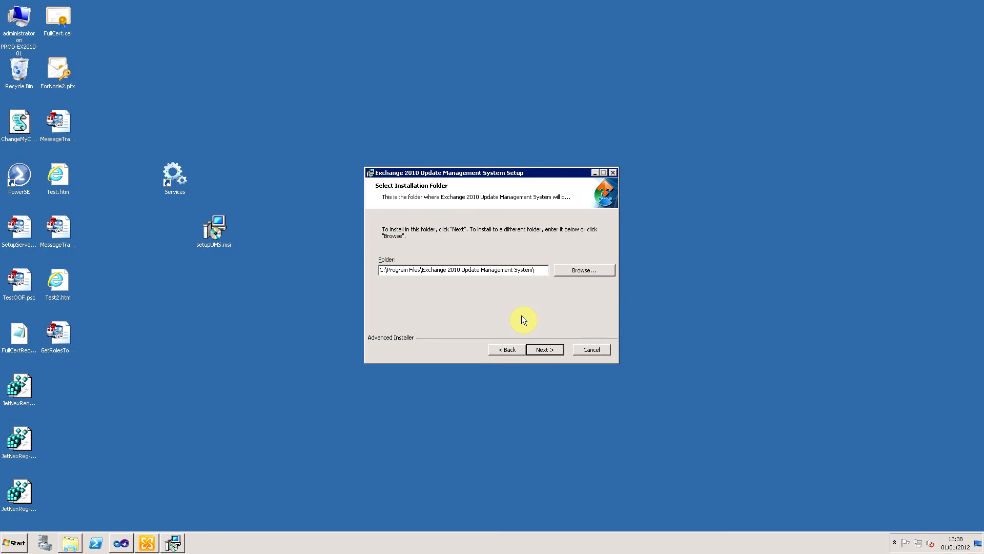
mouse_move(520, 303)
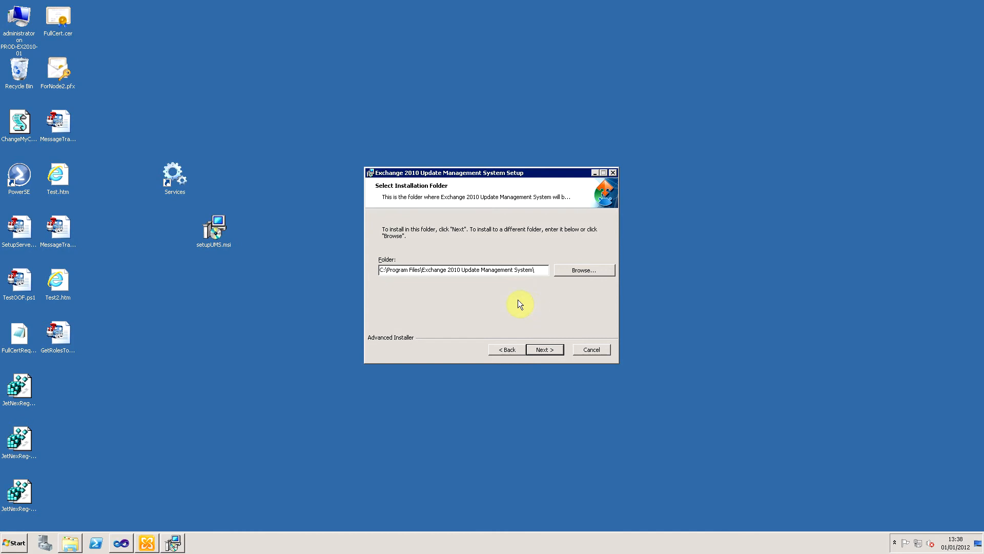
Accept the default installation folder, install, and reach the Completing page.
left_click(545, 350)
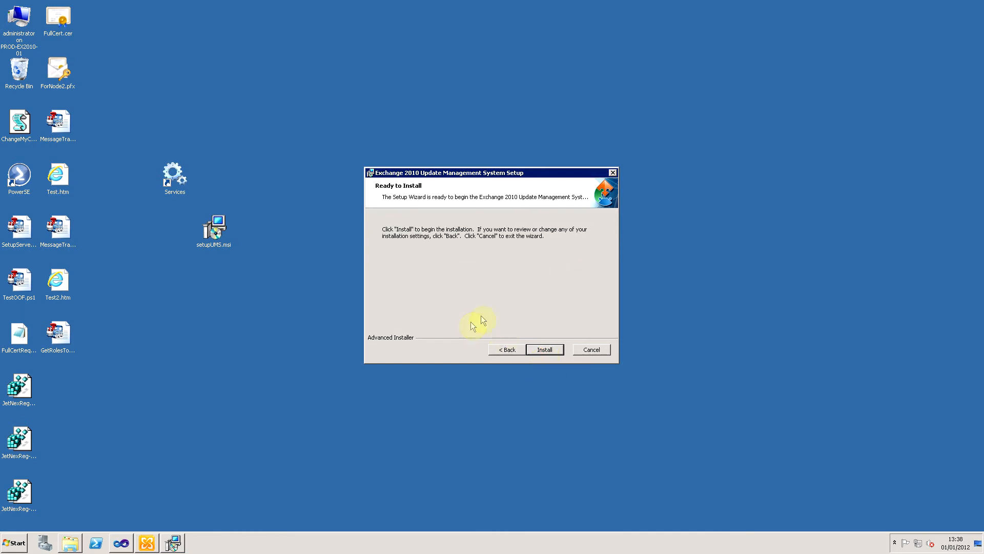
mouse_move(494, 312)
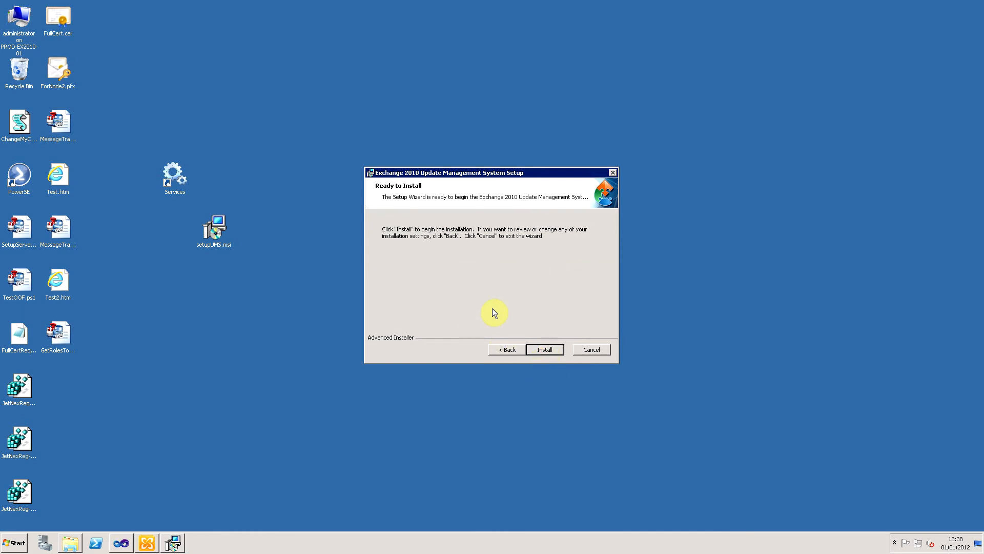
left_click(545, 349)
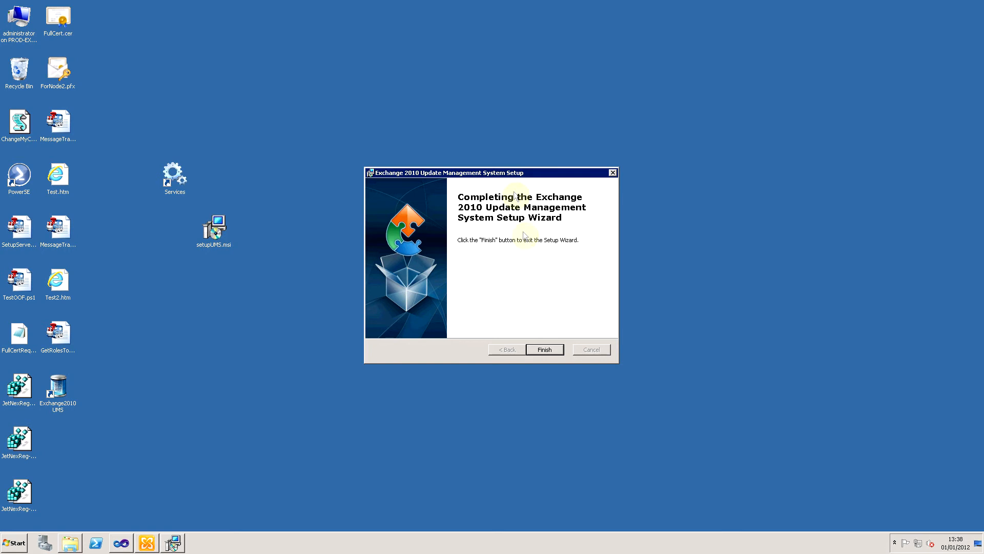
mouse_move(533, 262)
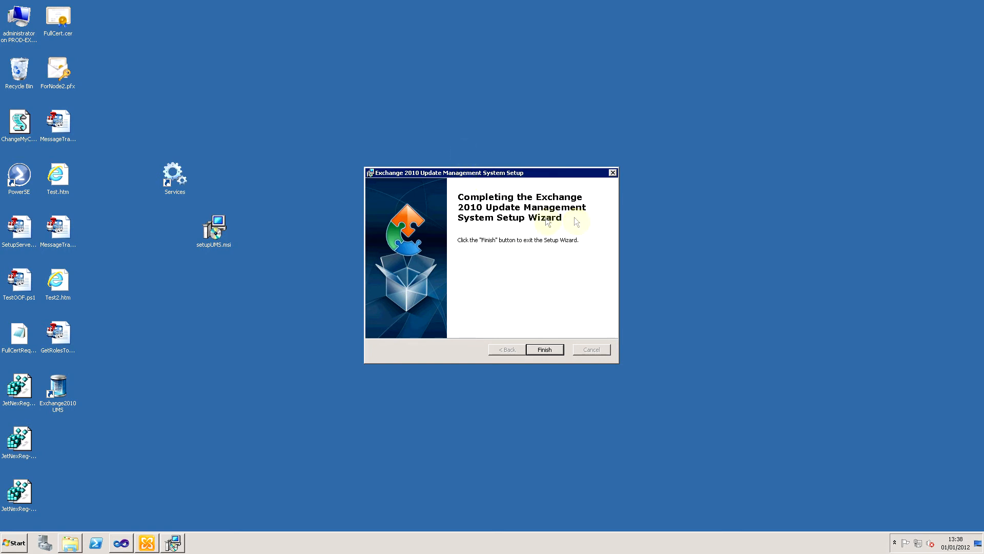
mouse_move(540, 259)
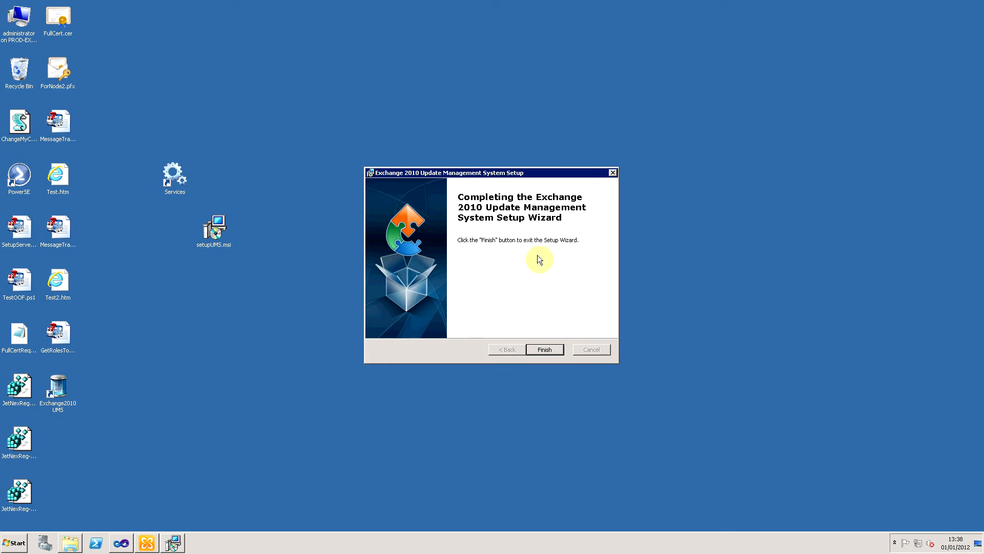
left_click(544, 349)
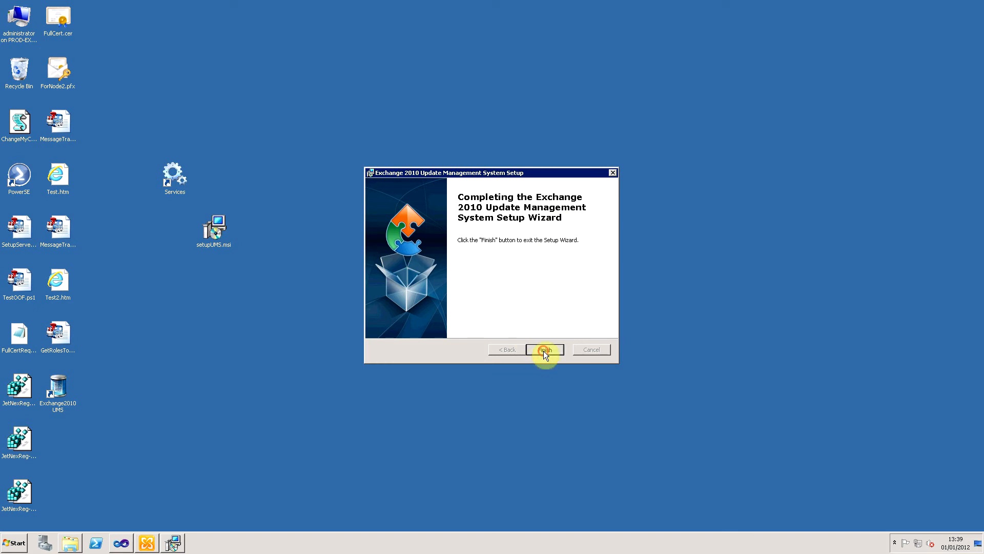
Finish the setup wizard and check the Start menu for the new Exchange2010 UMS entry.
left_click(545, 349)
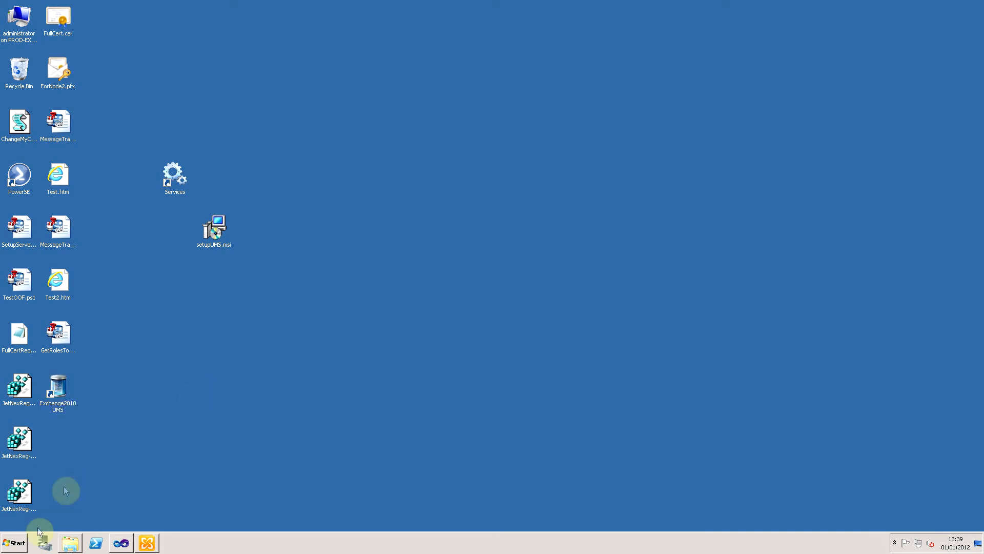
left_click(19, 543)
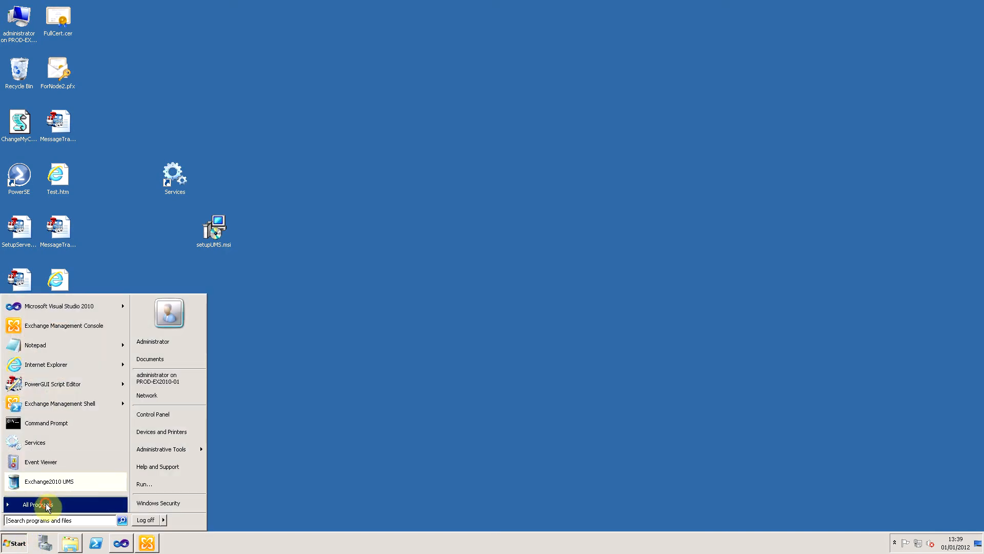
left_click(35, 504)
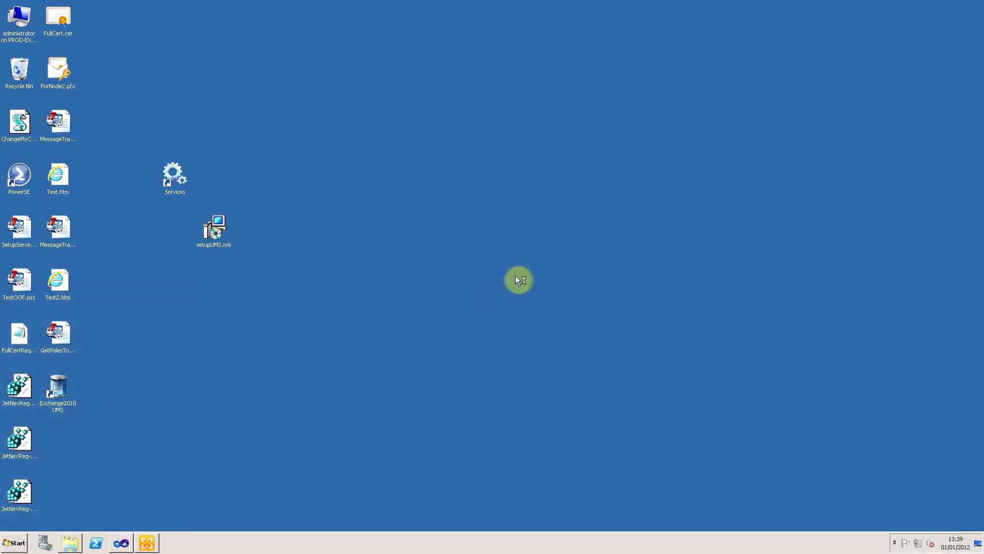
Launch Exchange2010 UMS from its desktop icon to show the Version 1.5 splash screen.
double_click(58, 388)
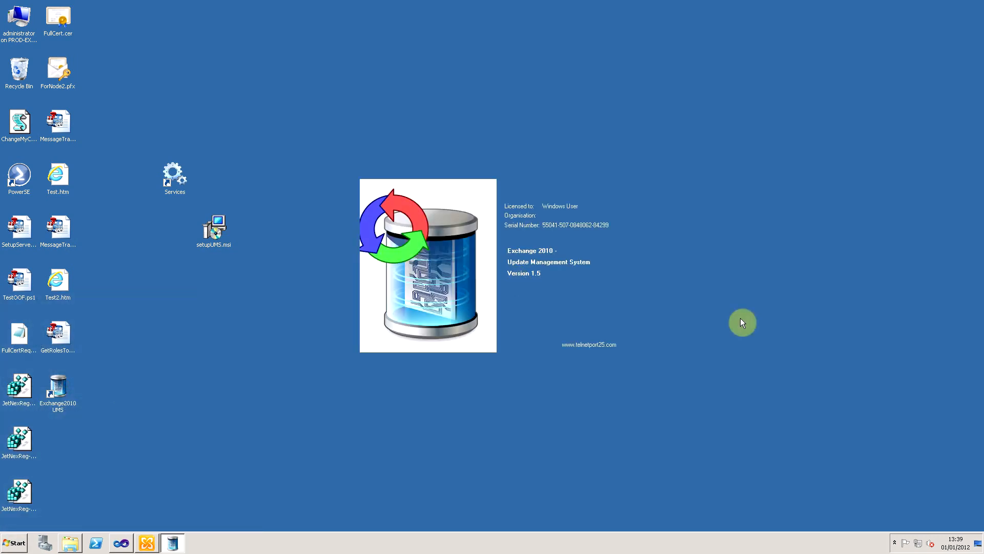
mouse_move(784, 307)
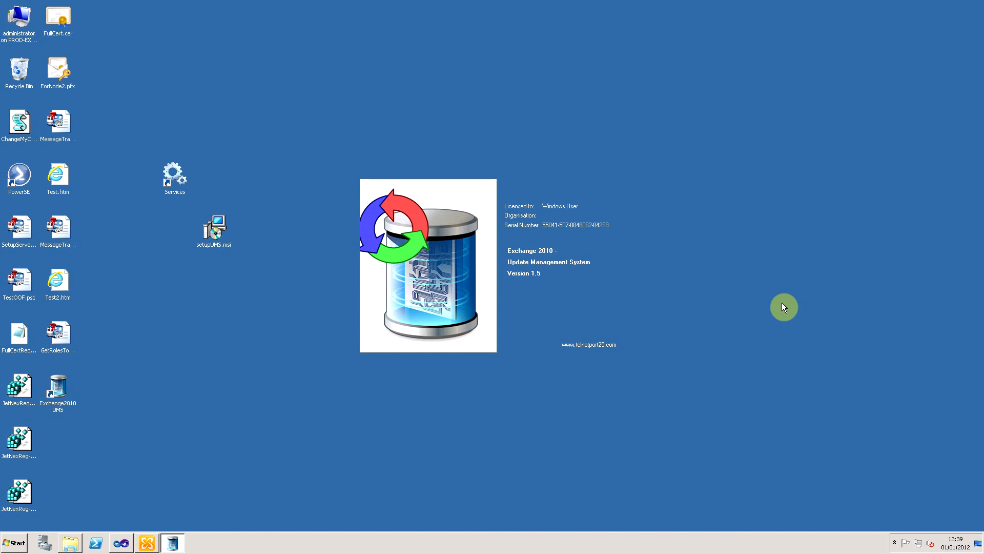